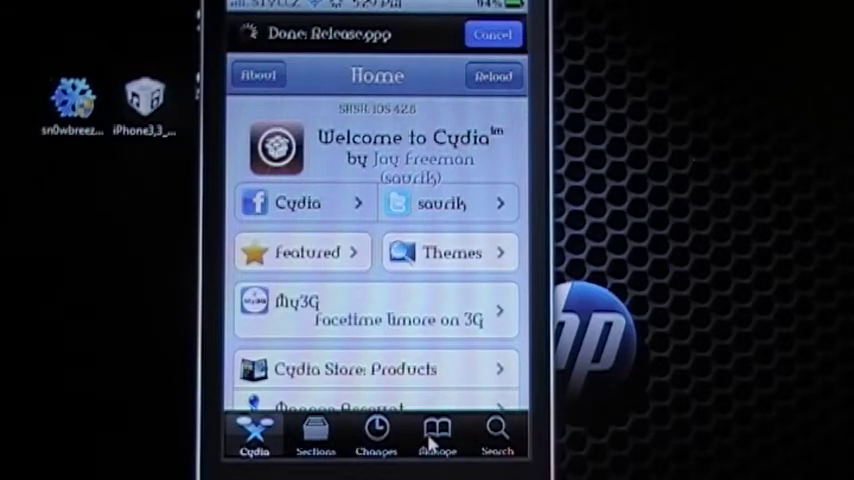
Step: Show the installed Sources list with BiteYourApple, HackYourIPhone and iHackStore
left_click(436, 436)
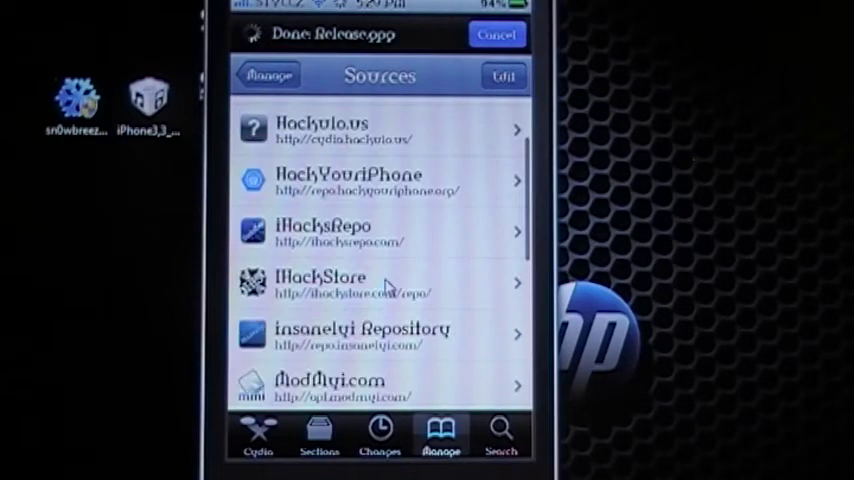
scroll("down", 3)
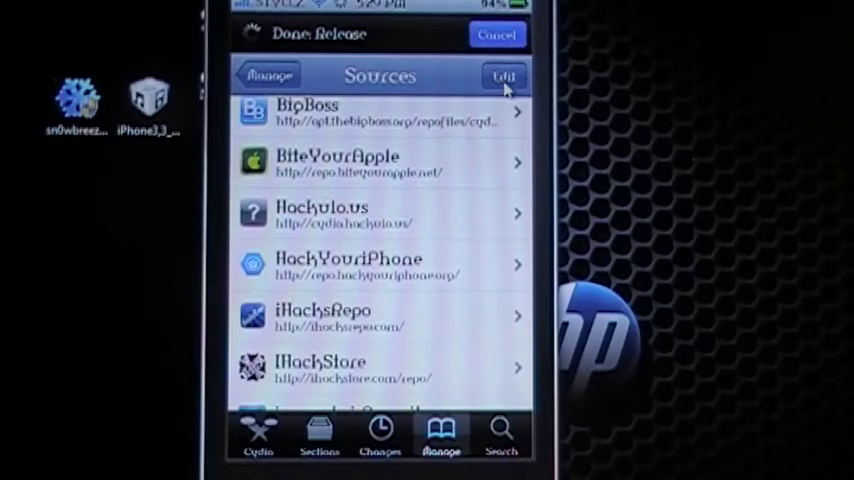
Step: Put Sources in edit mode and bring up the Enter Cydia/APT URL dialog
left_click(504, 76)
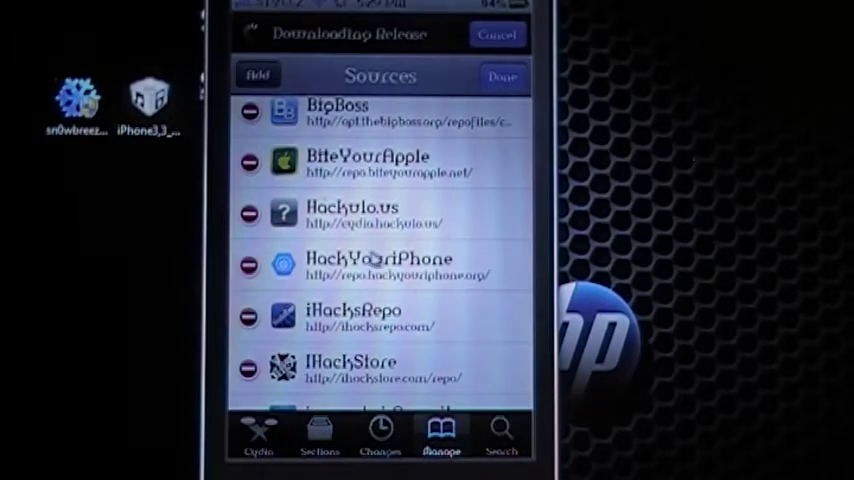
left_click(260, 74)
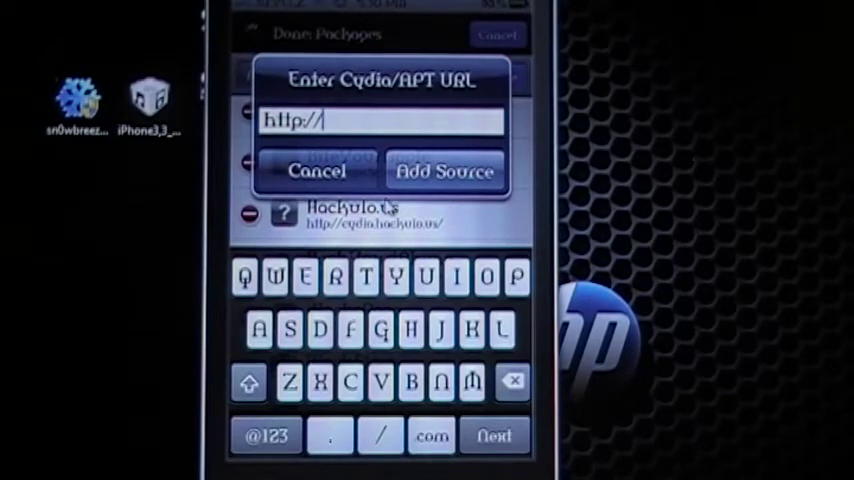
Step: Add sinfuliphonerepo.com as a new source and let Cydia reload data
type("sib")
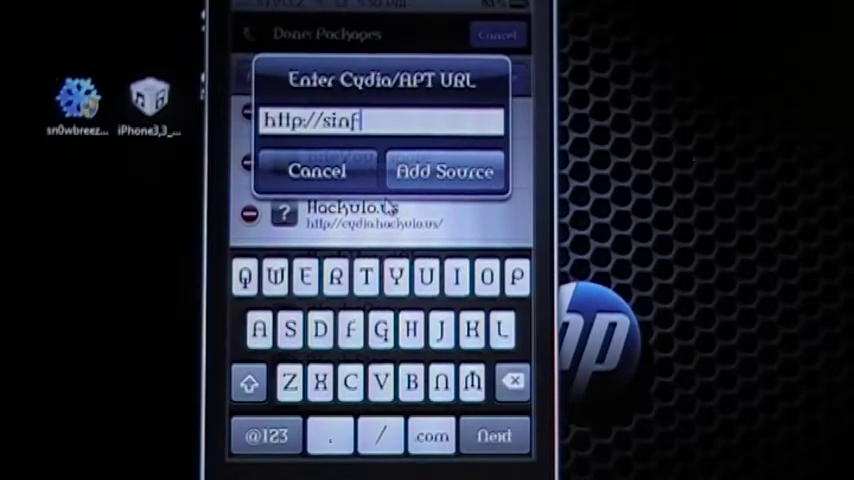
type("ul")
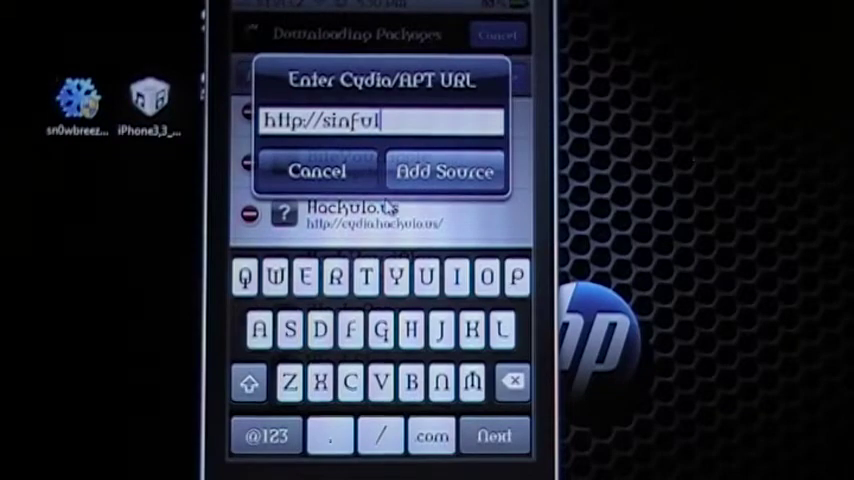
type("iphon")
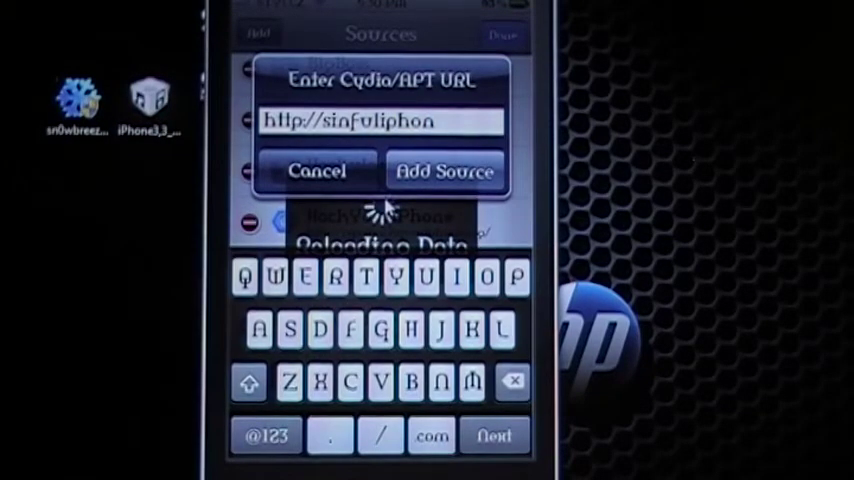
type("erepo.com/")
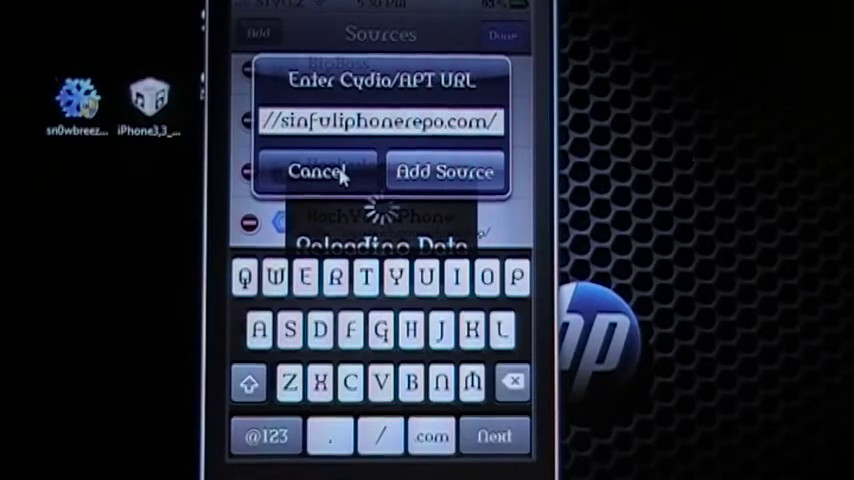
left_click(444, 172)
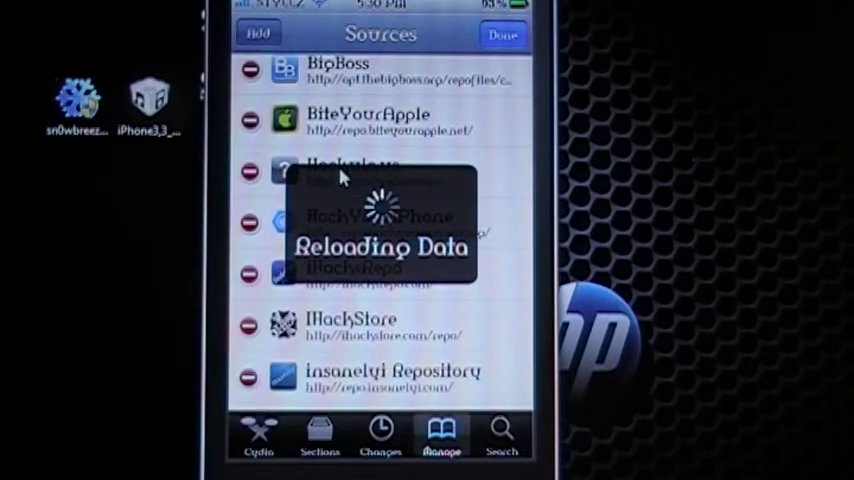
mouse_move(308, 208)
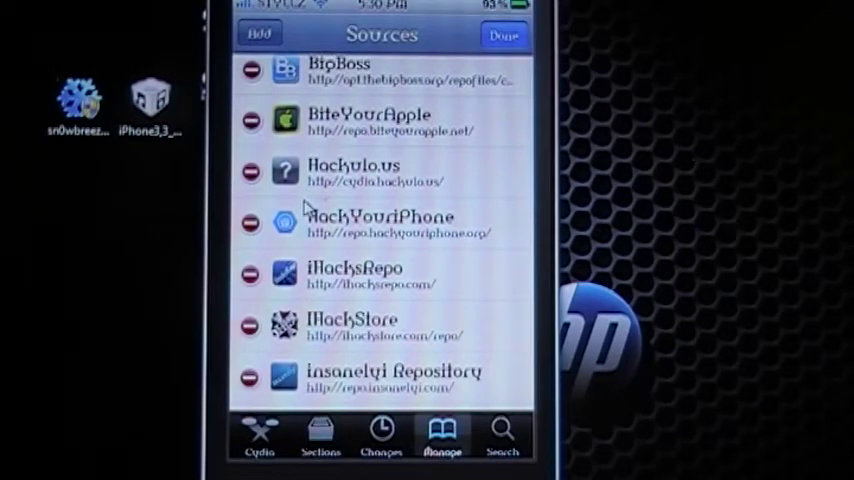
Step: Leave edit mode and scroll down to SinFul iPhone Repo in the refreshed list
left_click(506, 36)
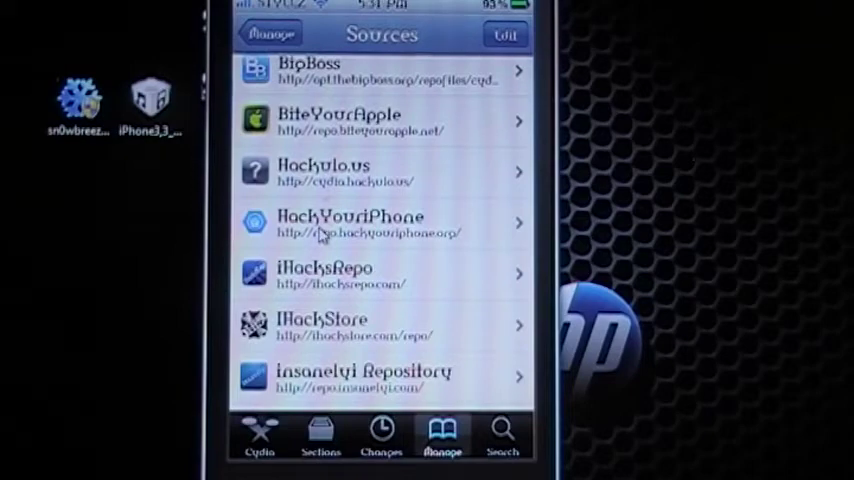
scroll("down", 3)
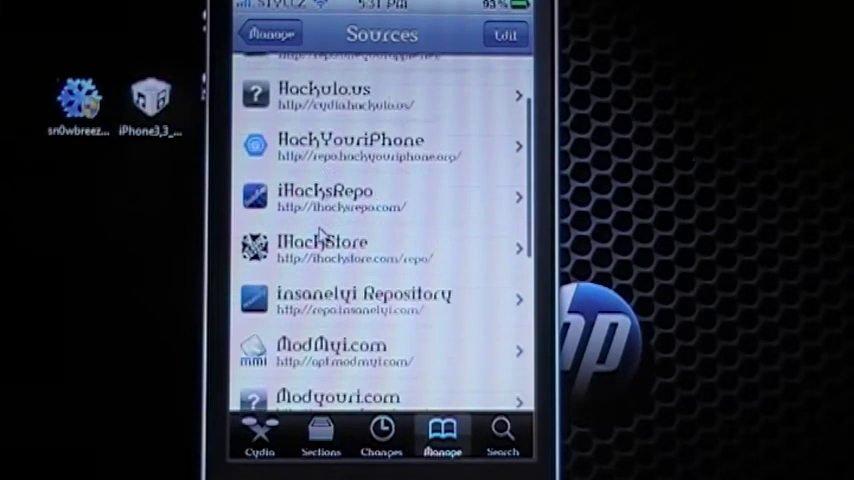
scroll("down", 3)
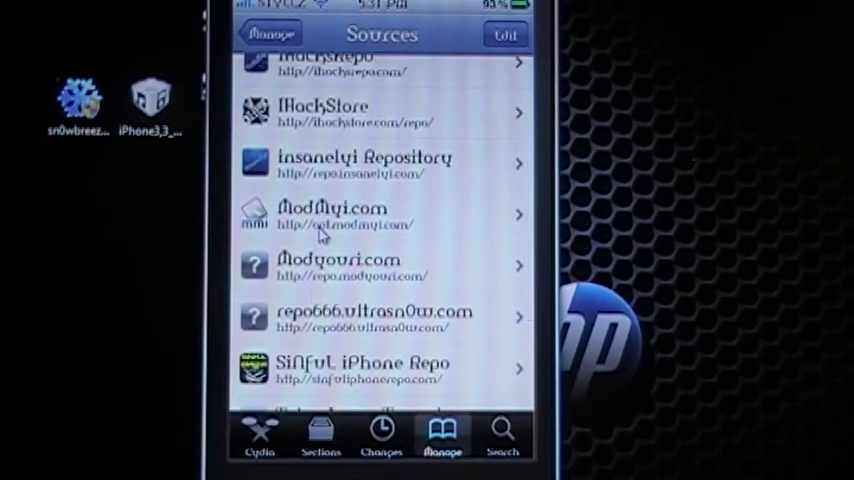
scroll("down", 3)
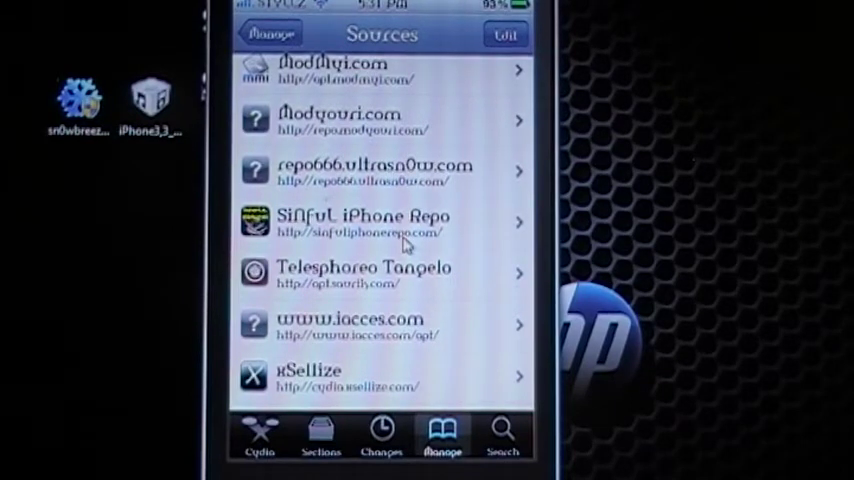
Step: Browse the SinFul iPhone Repo's cracked-app packages, then go to Search
left_click(362, 222)
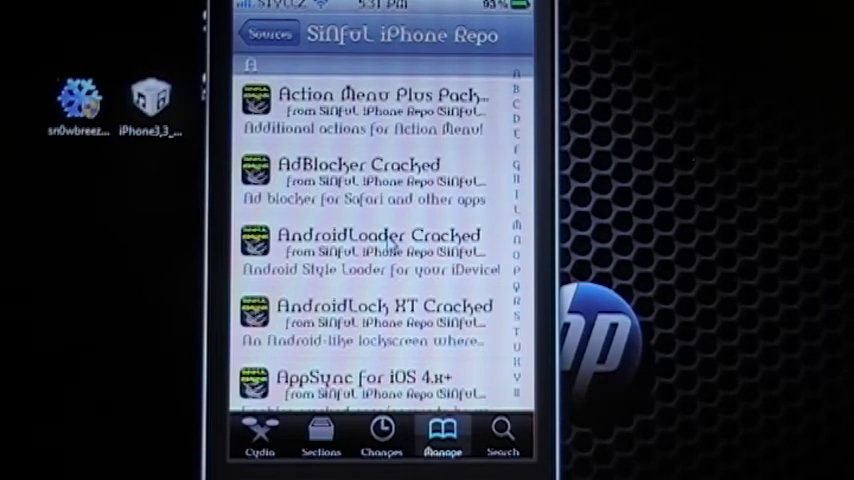
scroll("down", 3)
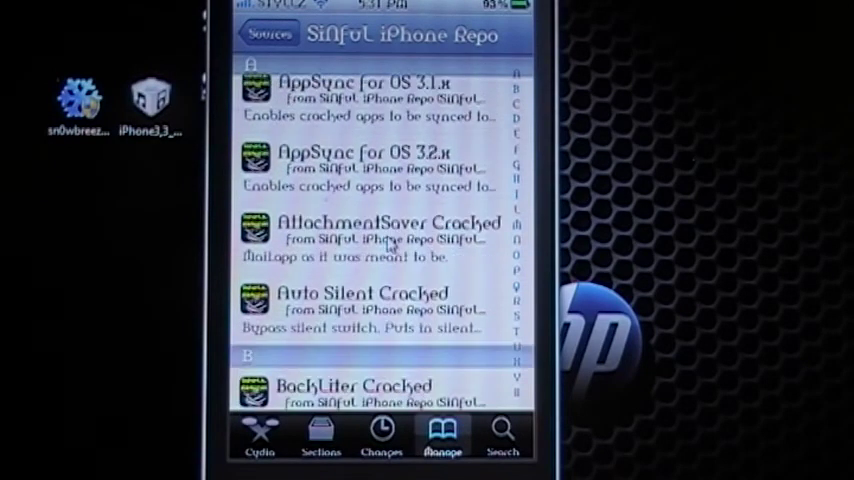
scroll("down", 3)
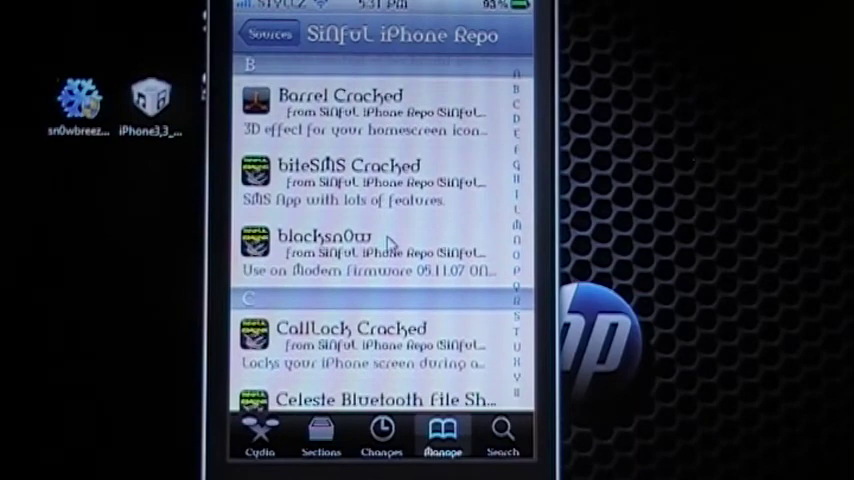
scroll("up", 3)
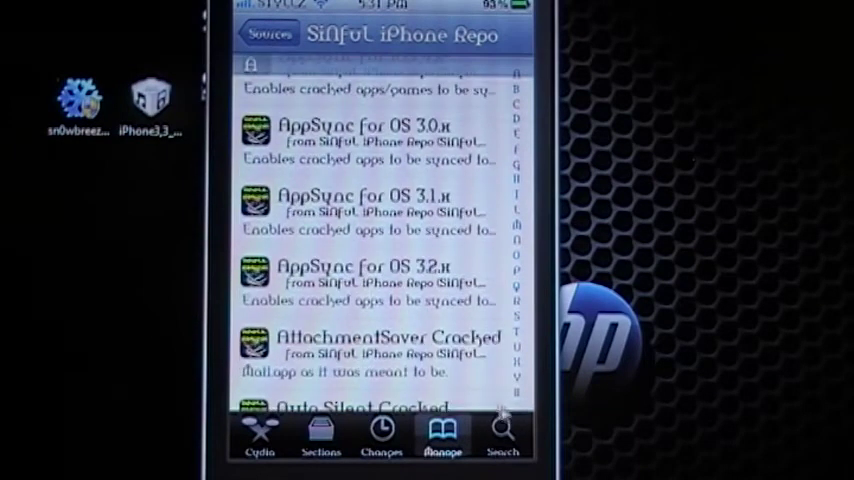
left_click(504, 436)
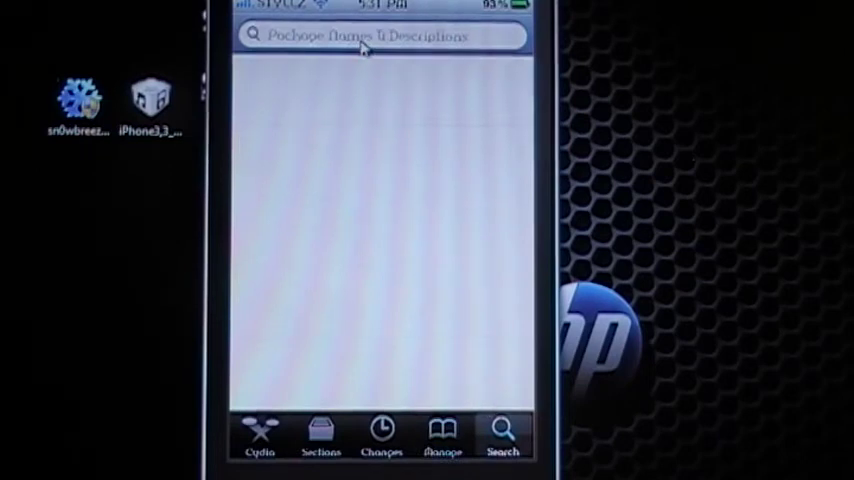
Step: Search for 'Barrel2', returning three Barrel 2 packages, one marked installed
left_click(382, 36)
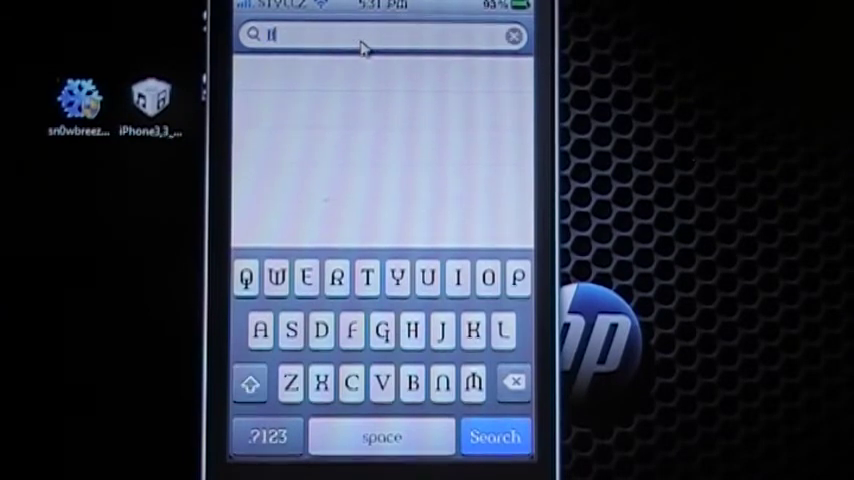
type("Barrel2")
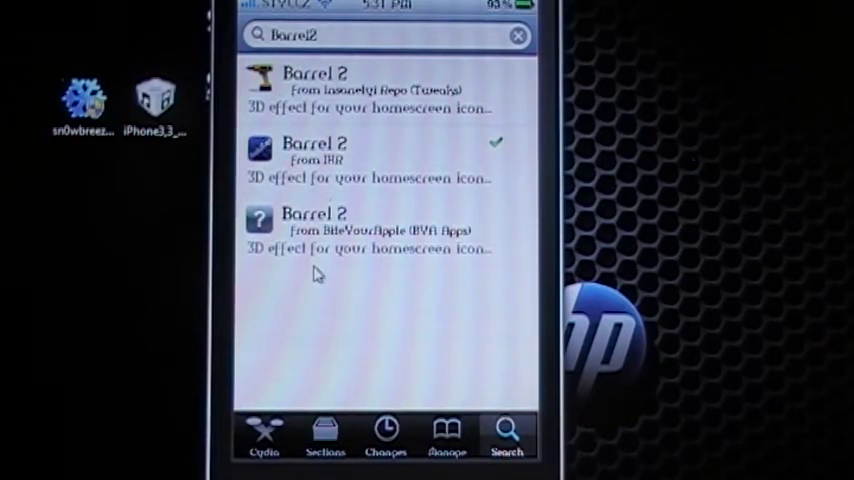
mouse_move(330, 246)
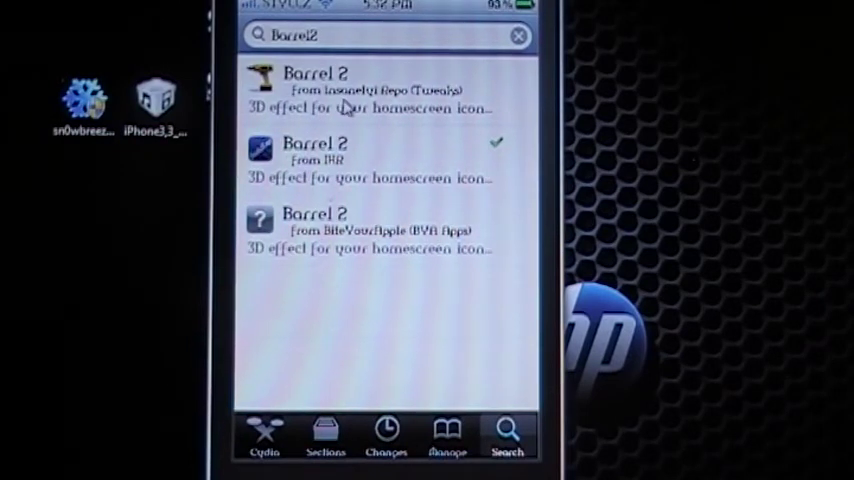
mouse_move(418, 164)
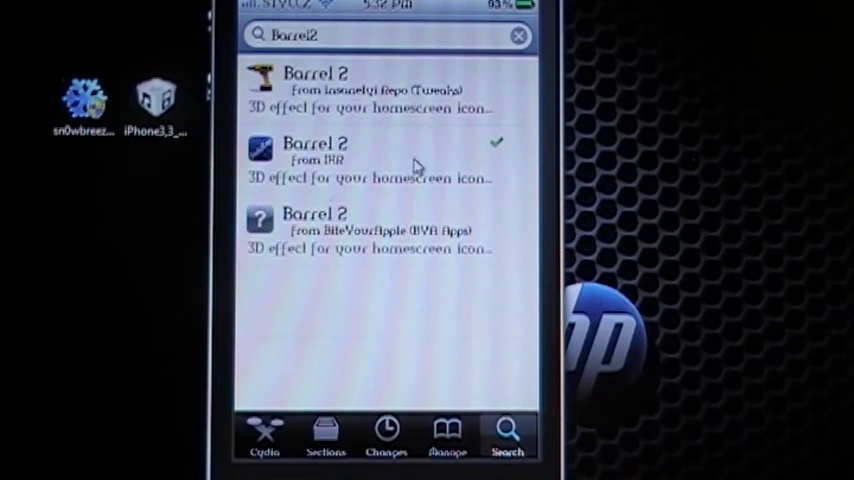
mouse_move(370, 344)
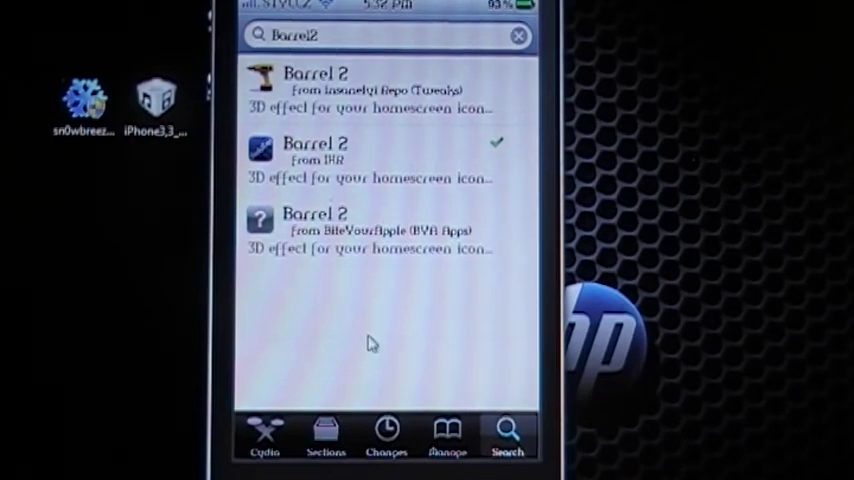